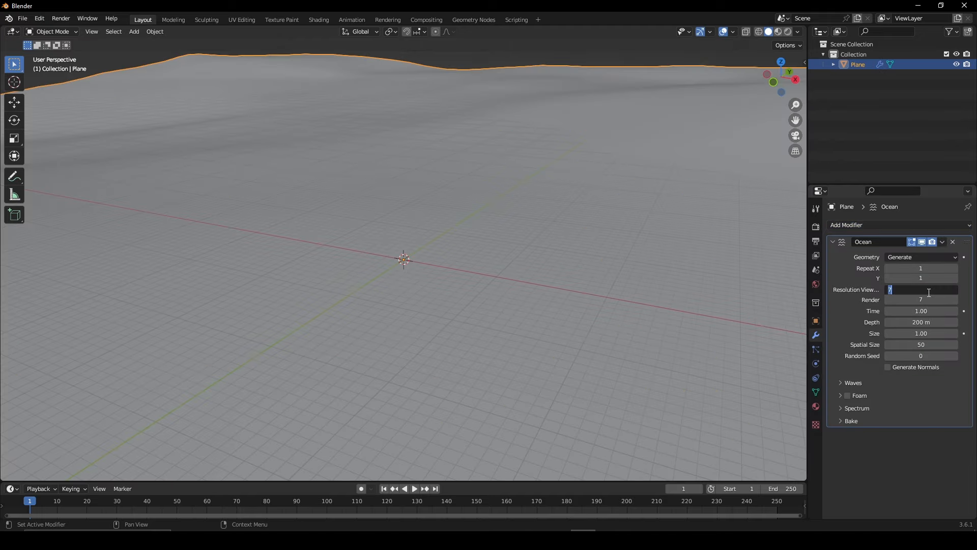
- Set the Ocean modifier's viewport resolution to 30 for finer wave detail
text(30)
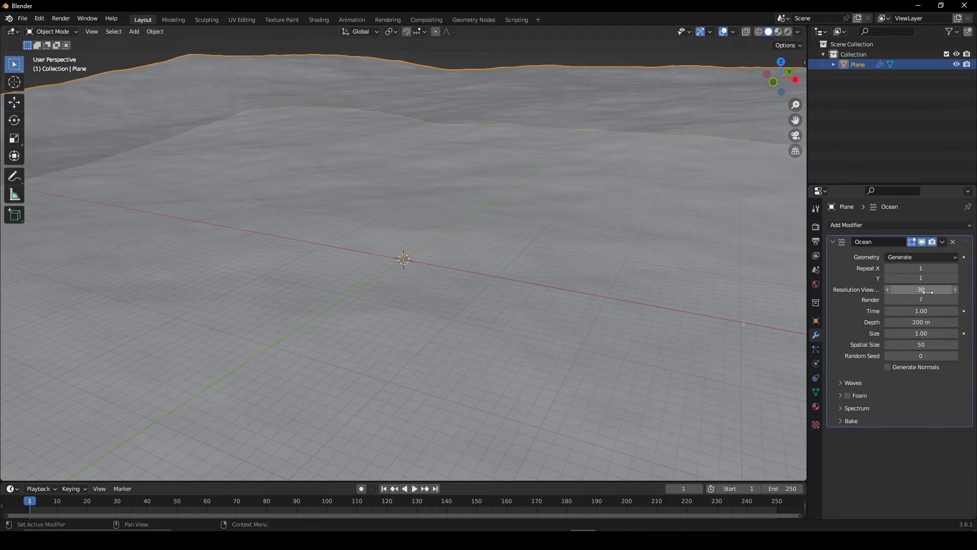
- Set the ocean's random seed to 55 and enable foam with a named data layer
click(853, 381)
text(Oc)
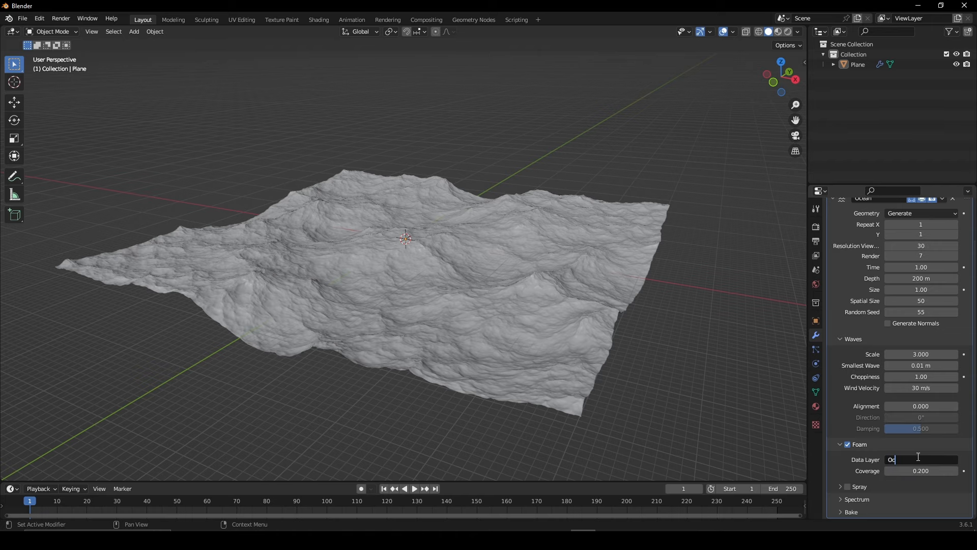
click(319, 19)
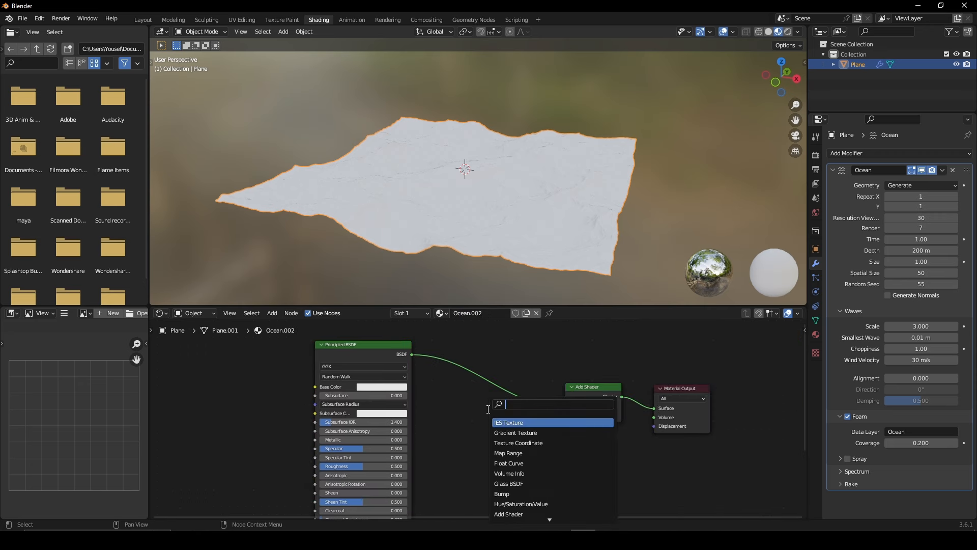
- Build a color-ramp foam setup feeding white emission, tightening the ramp so foam streaks stand out
text(col)
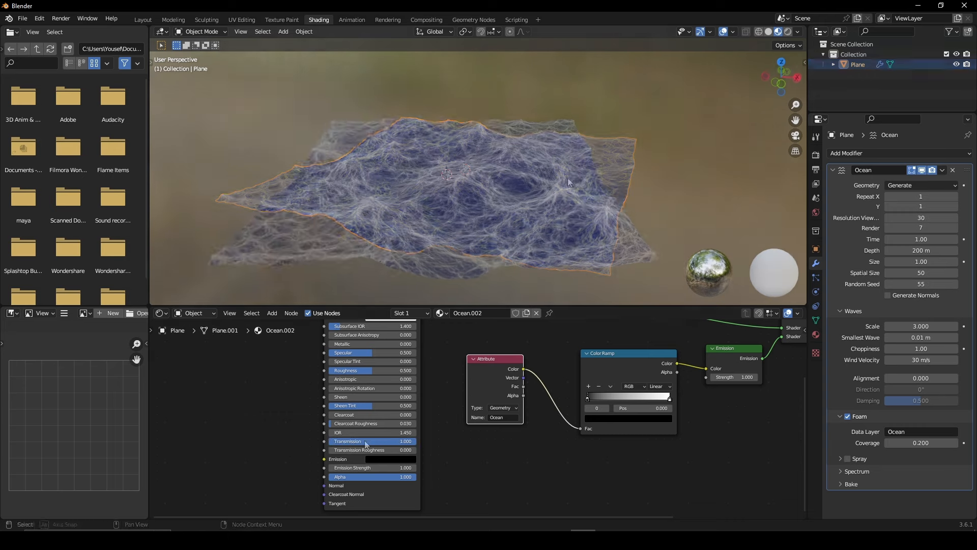
drag(588, 398, 620, 398)
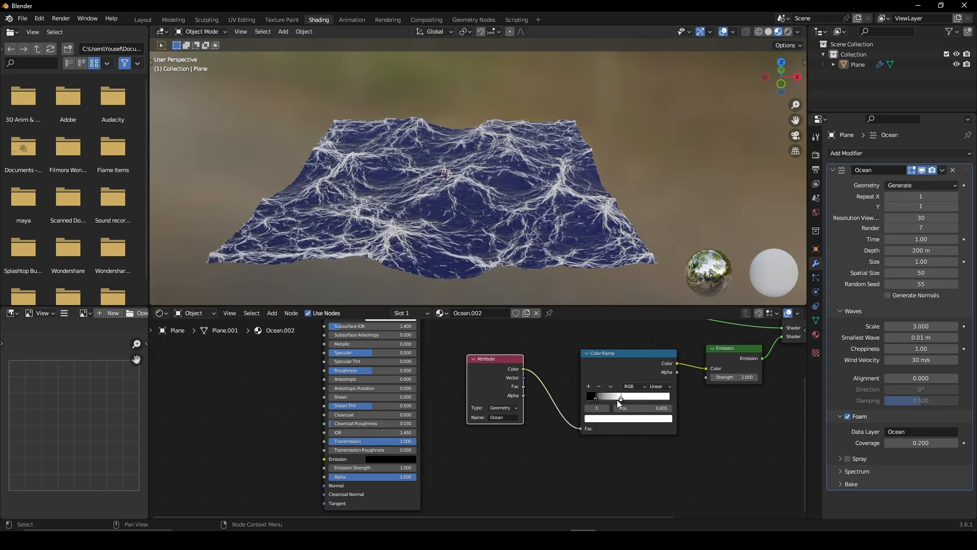
click(141, 20)
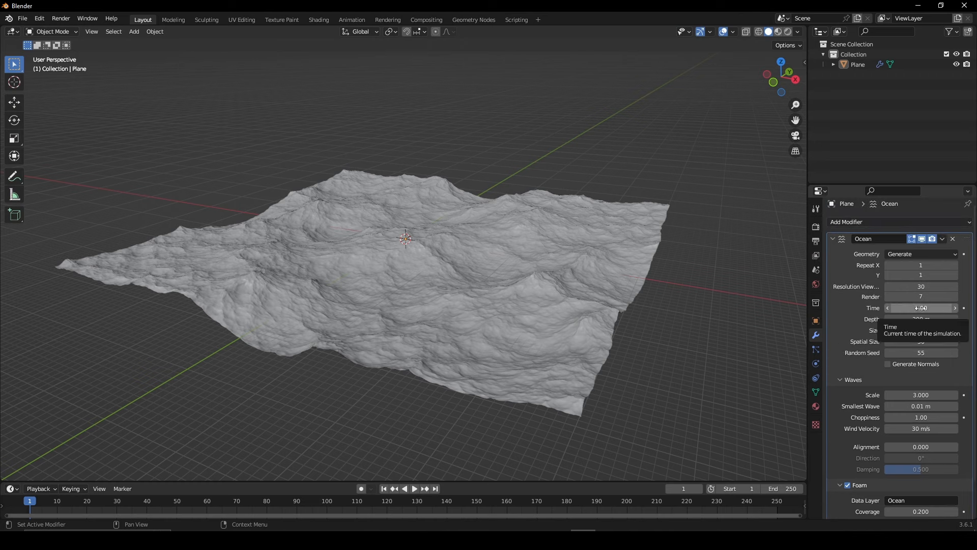
- Keyframe ocean Time as 1 at frame 1 and 7 at frame 250
click(920, 308)
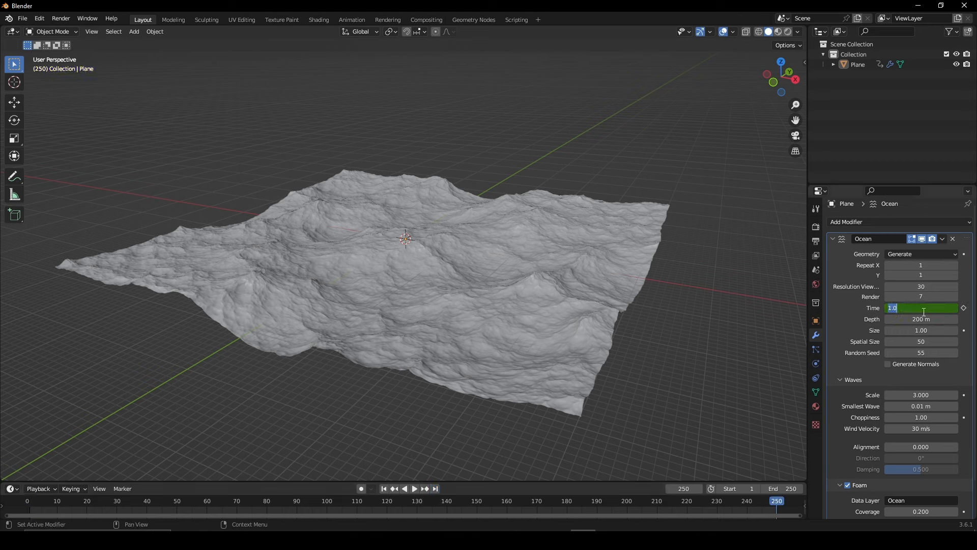
text(7)
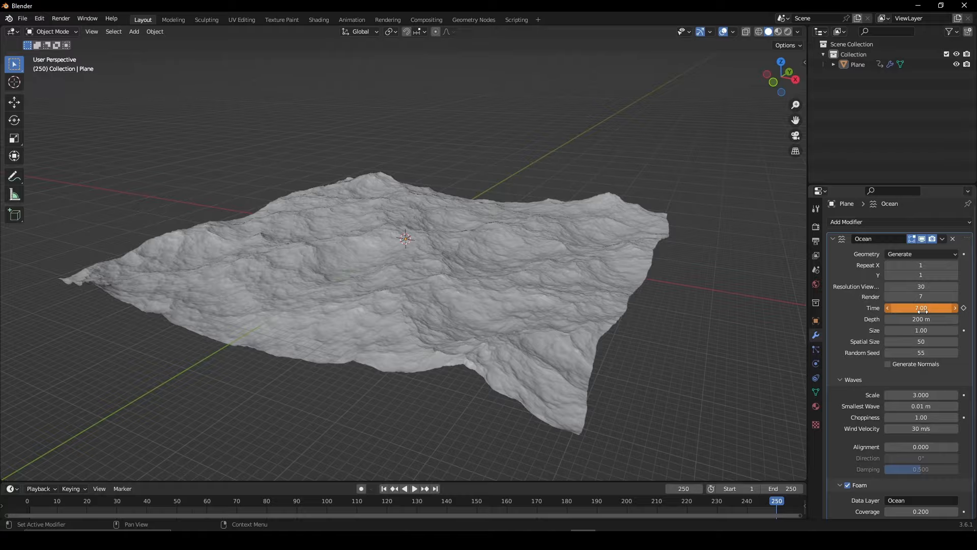
click(318, 19)
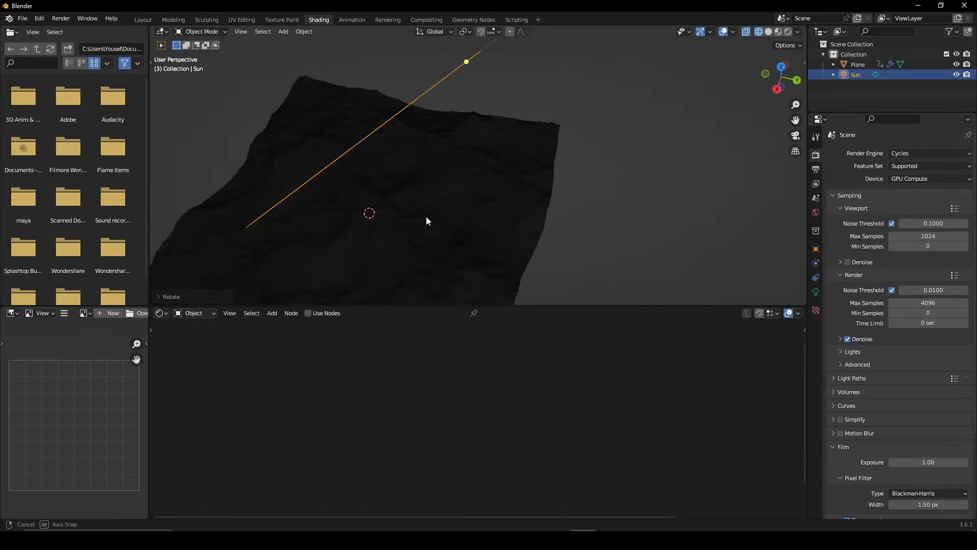